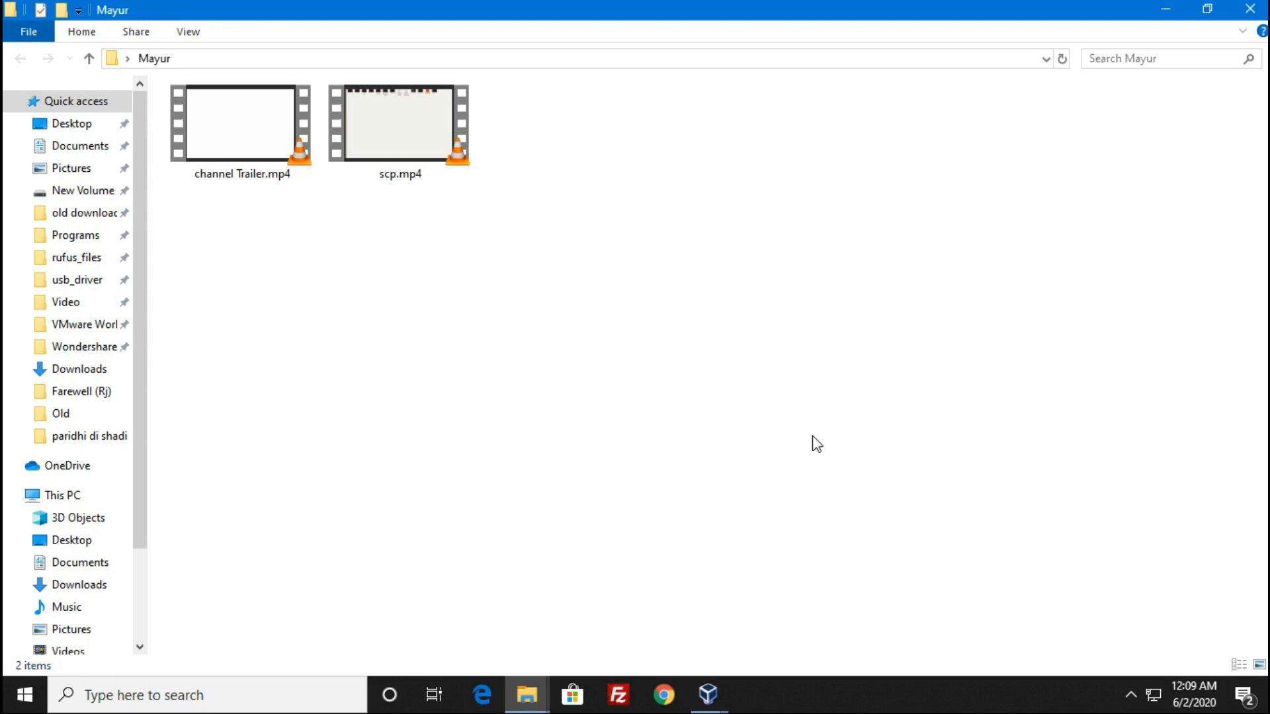
Select scp.mp4 in the Mayur folder and bring up its Properties.
click(240, 130)
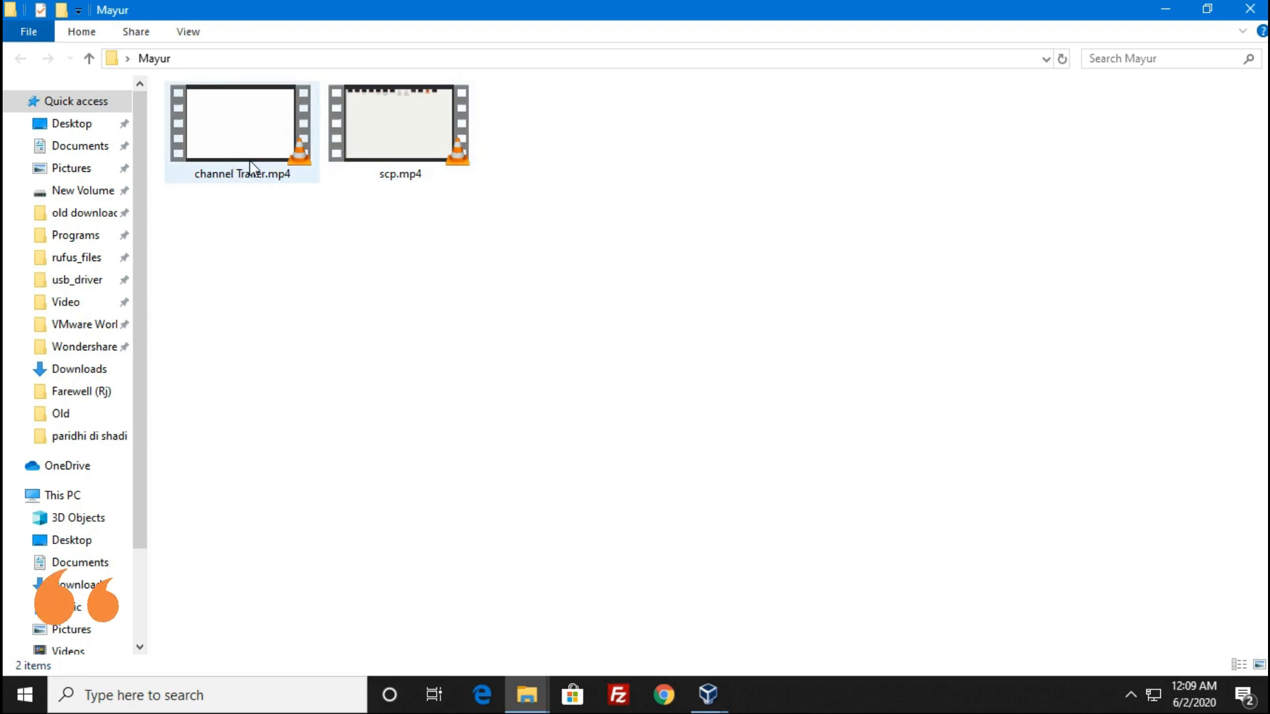
click(398, 130)
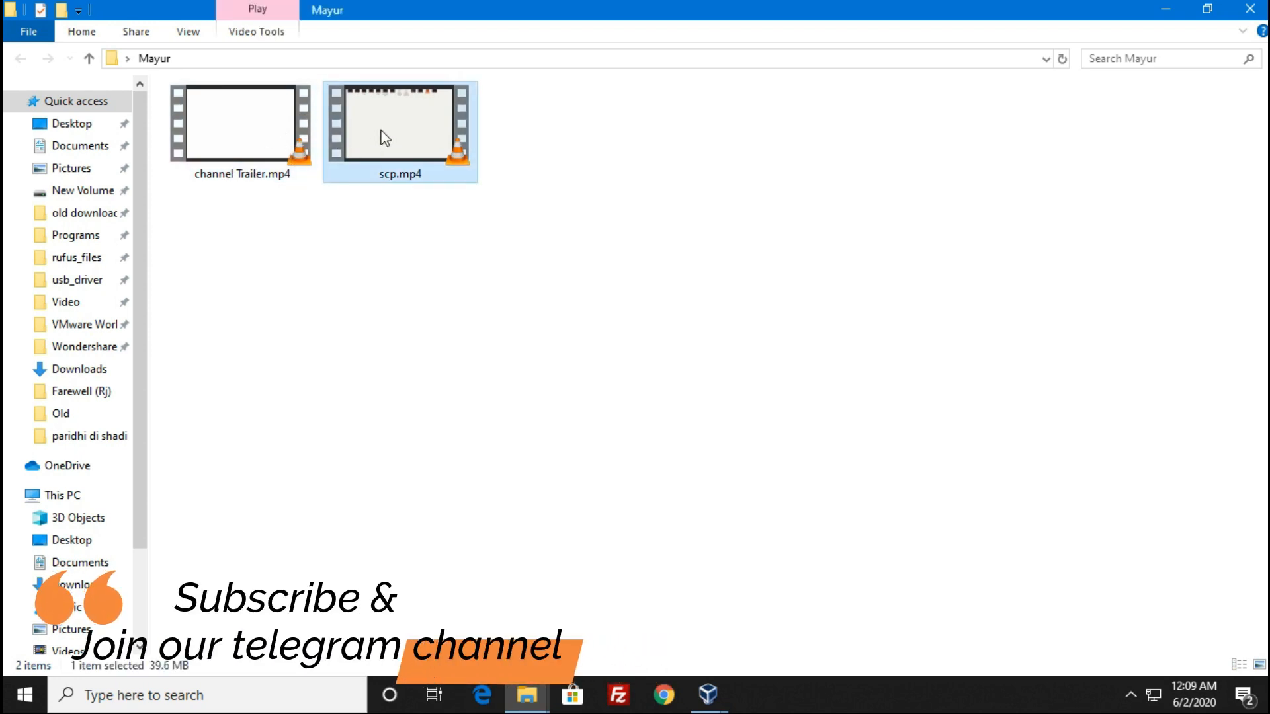
right_click(385, 136)
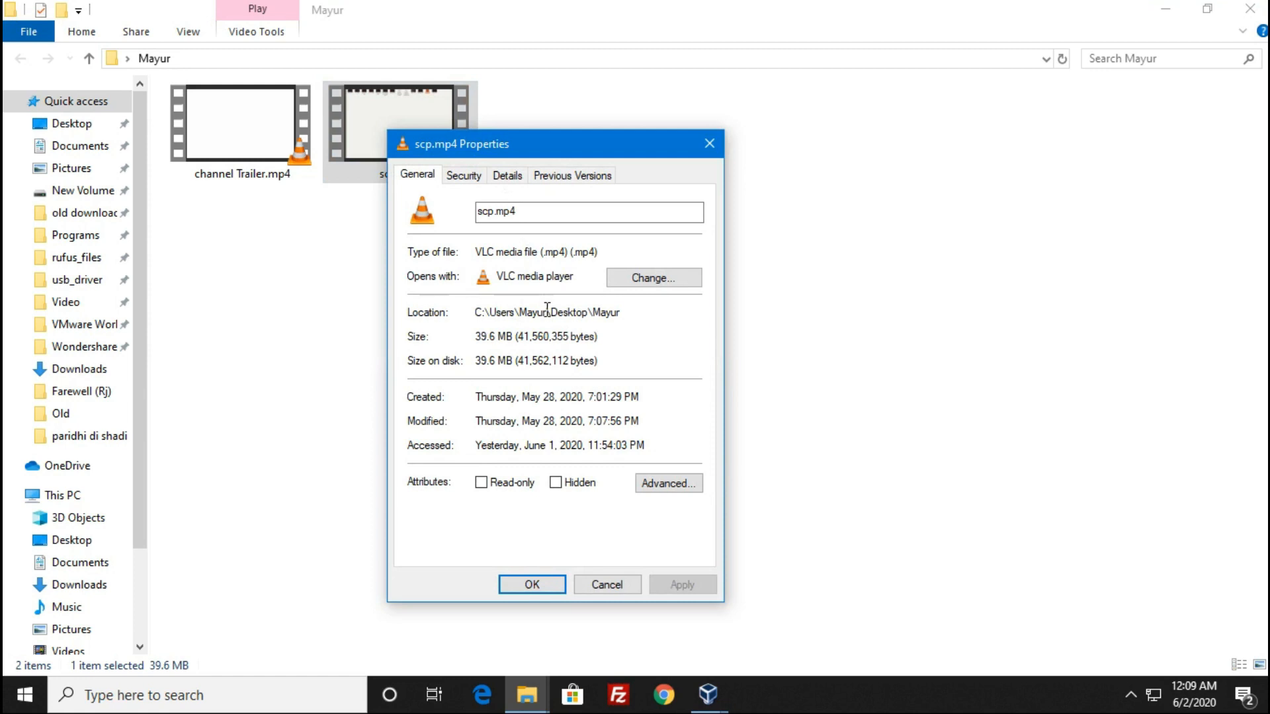
Select the file's Location path for reuse and launch Command Prompt via a 'cmd' search.
double_click(529, 312)
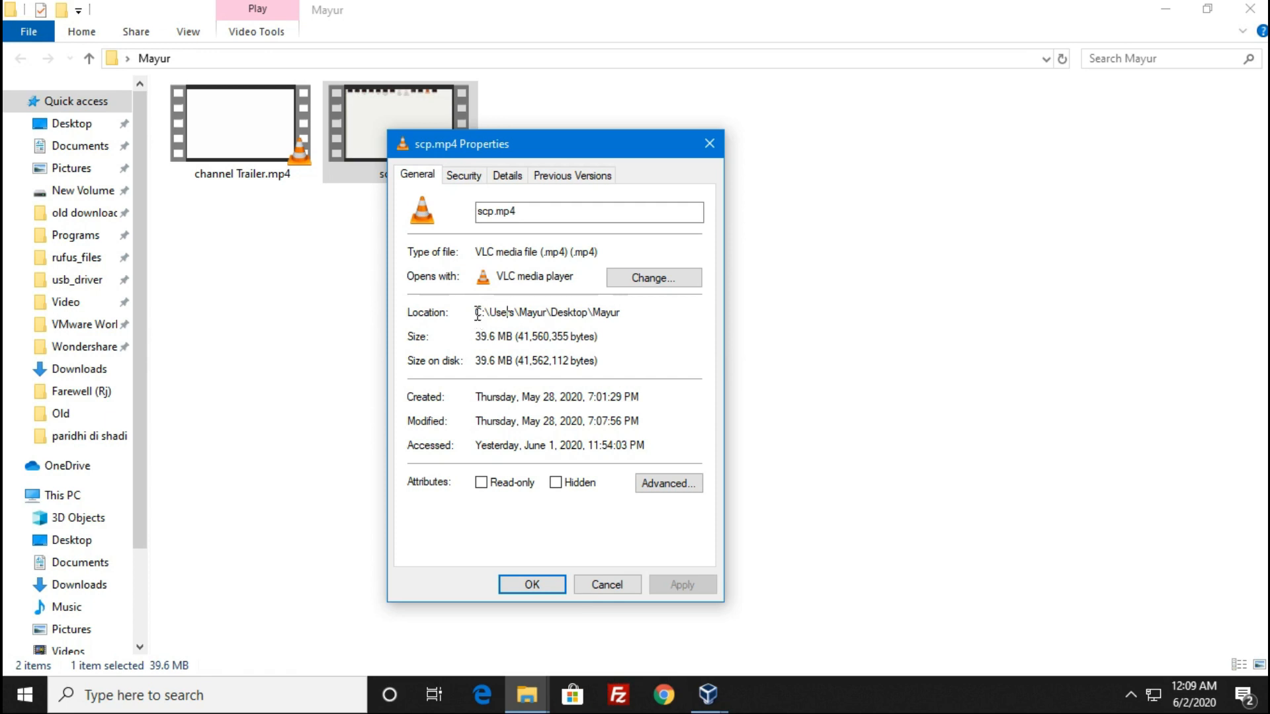
double_click(546, 312)
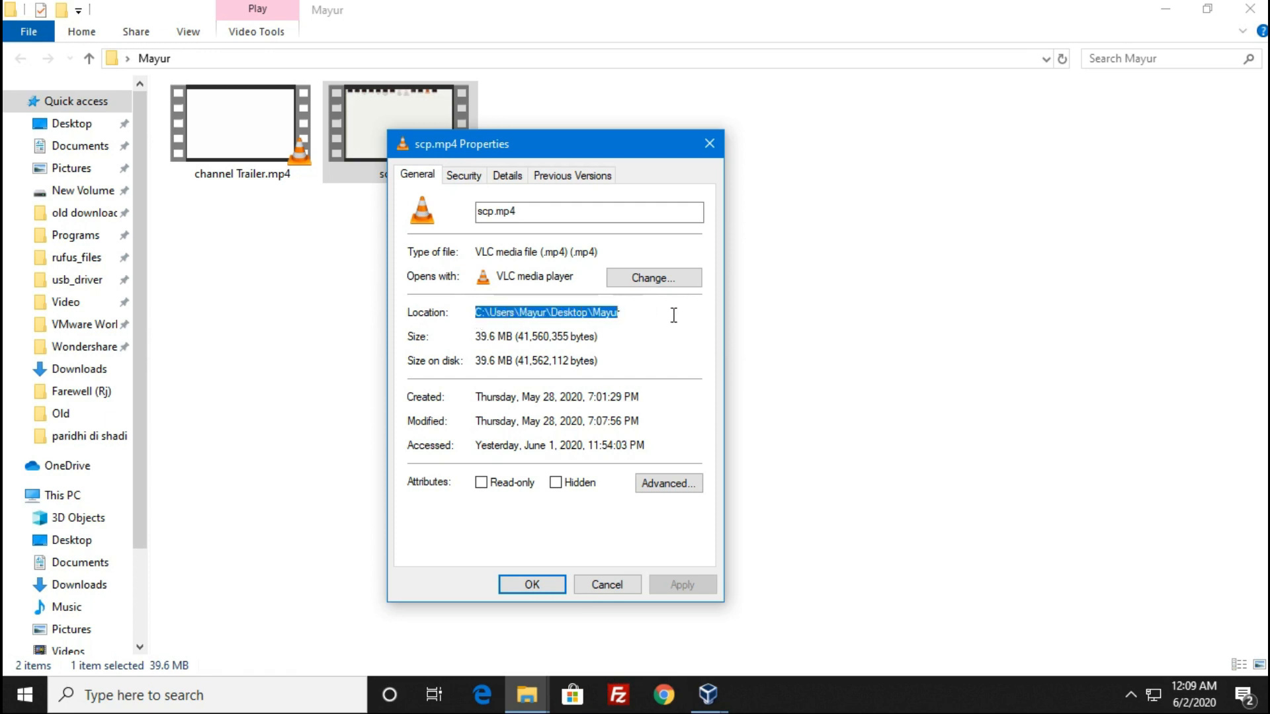
text(cmd)
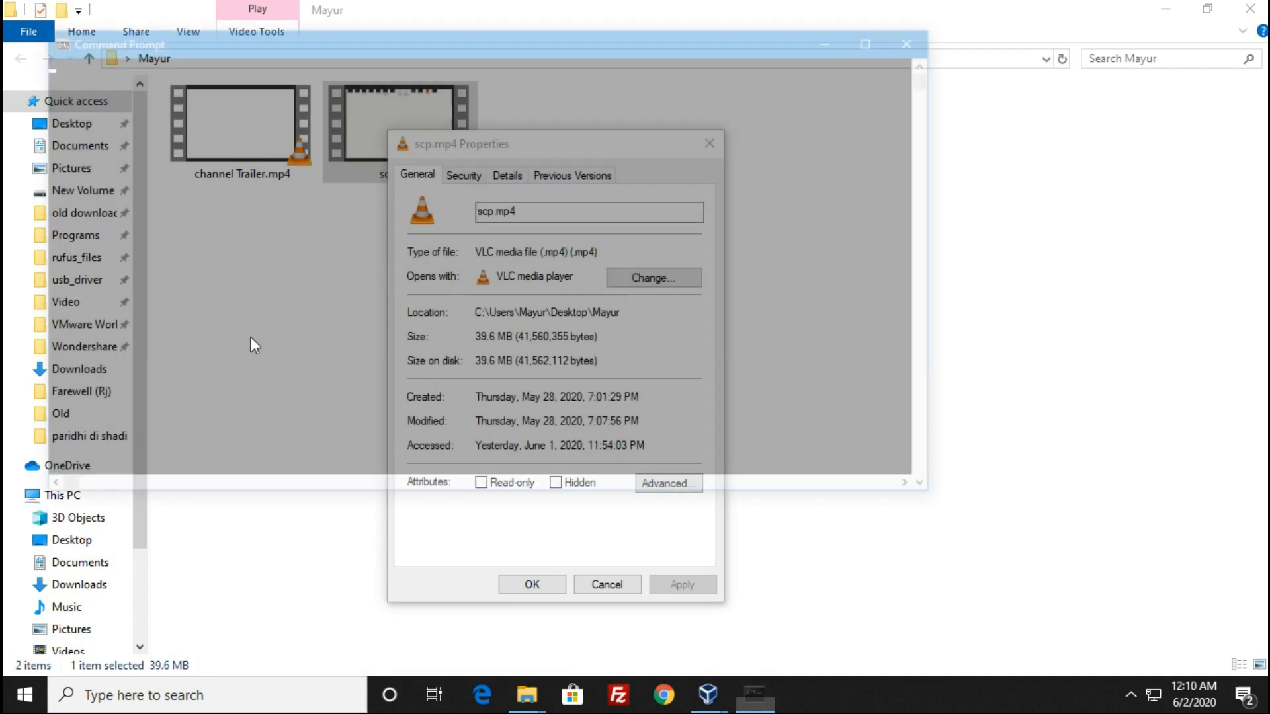
Change directory to C:\Users\Mayur\Desktop\Mayur and maximize the console window.
click(753, 695)
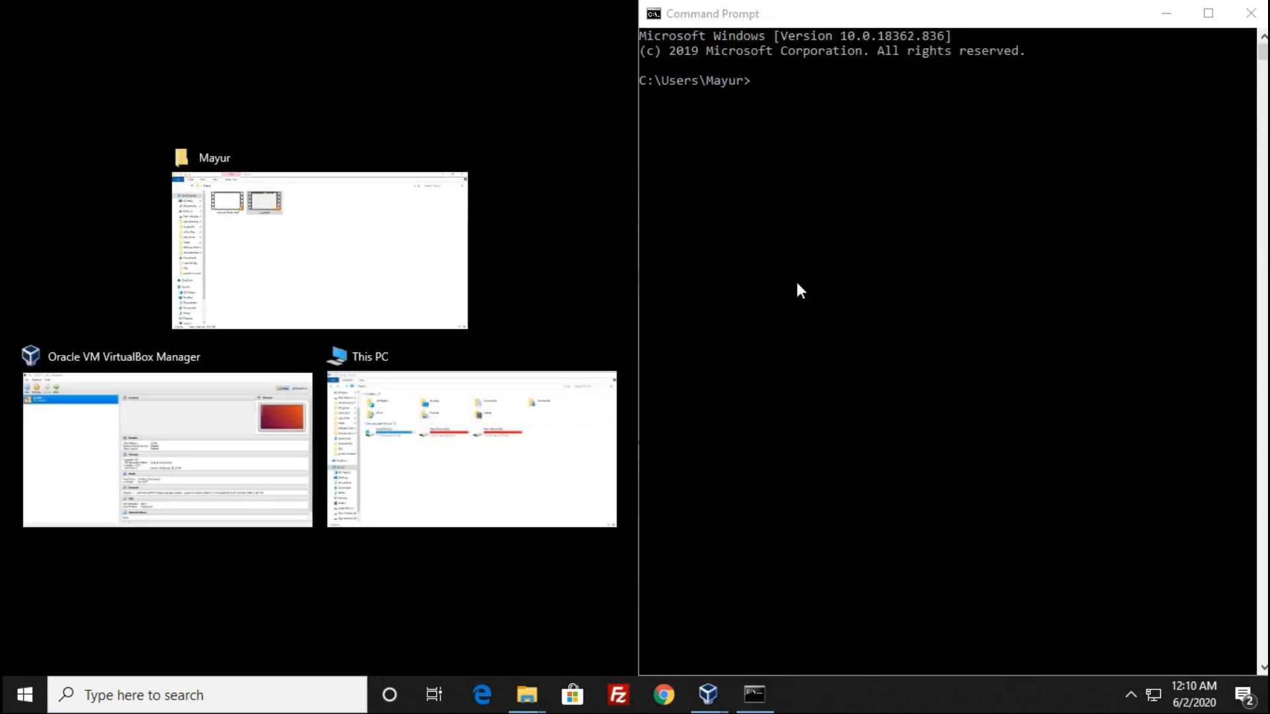
click(318, 252)
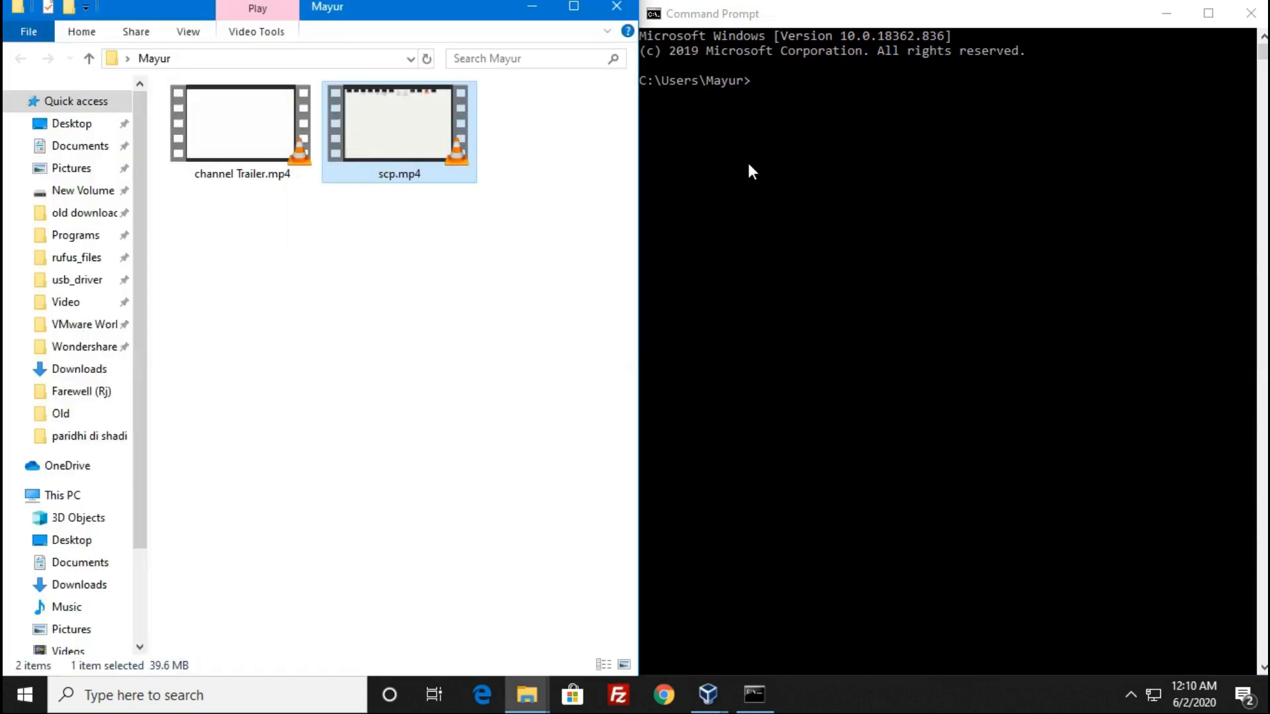
text(cd)
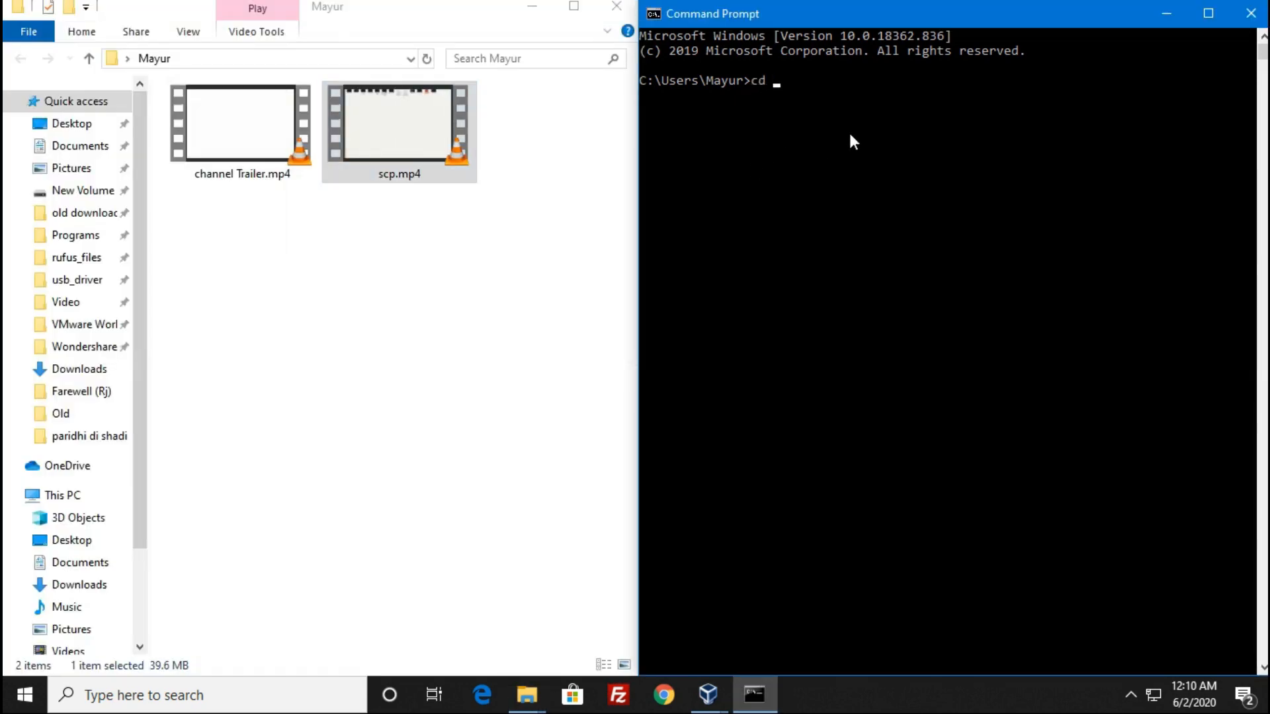
text(C:\Users\Mayur\Desktop\Mayur)
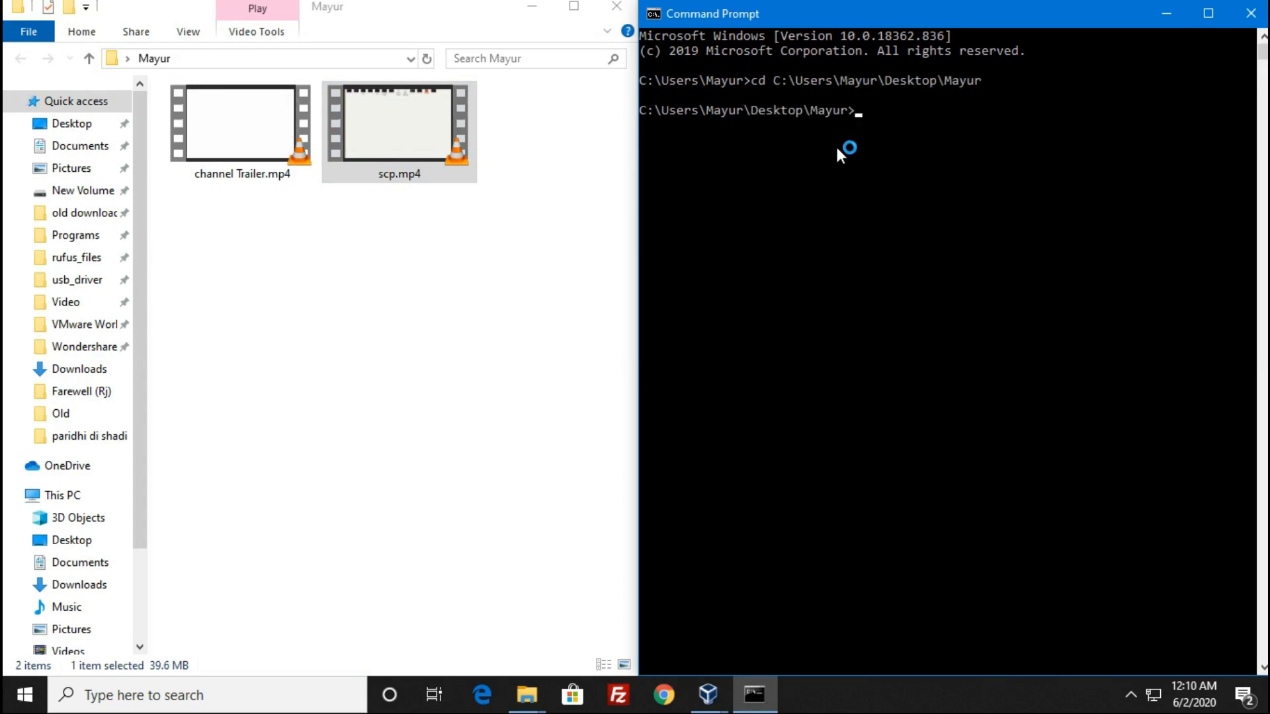
click(1207, 13)
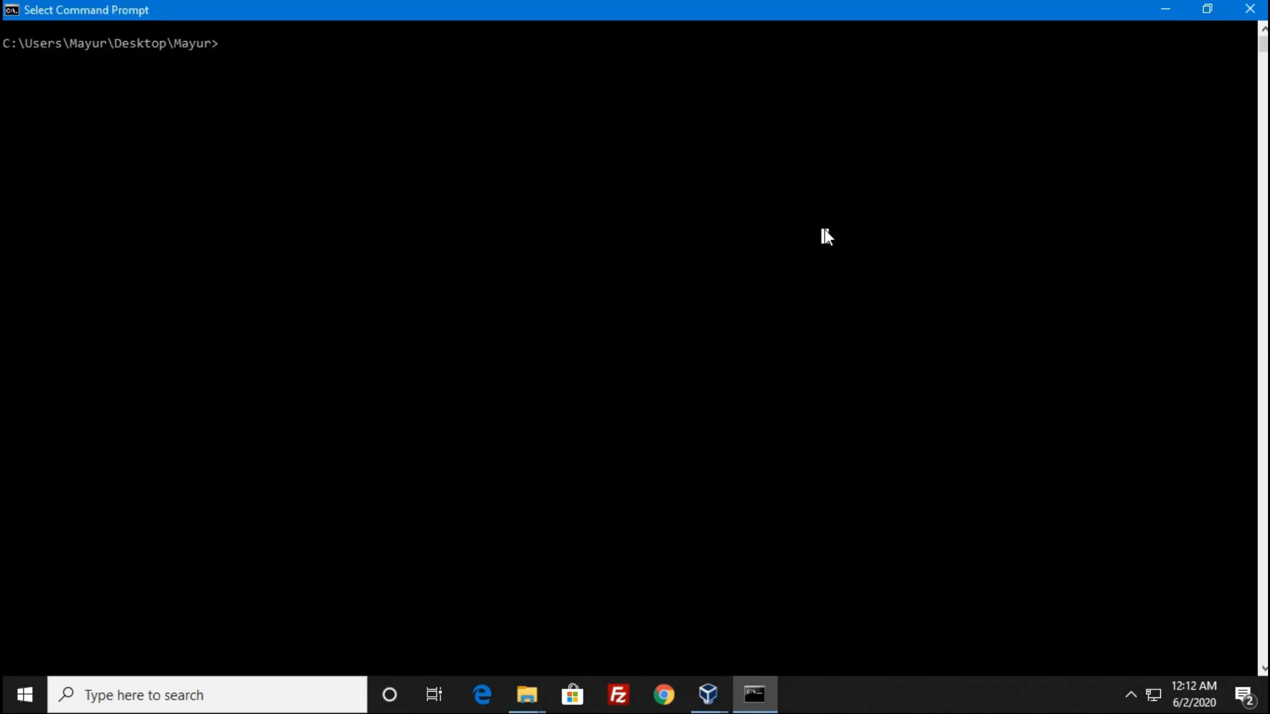
text(scp)
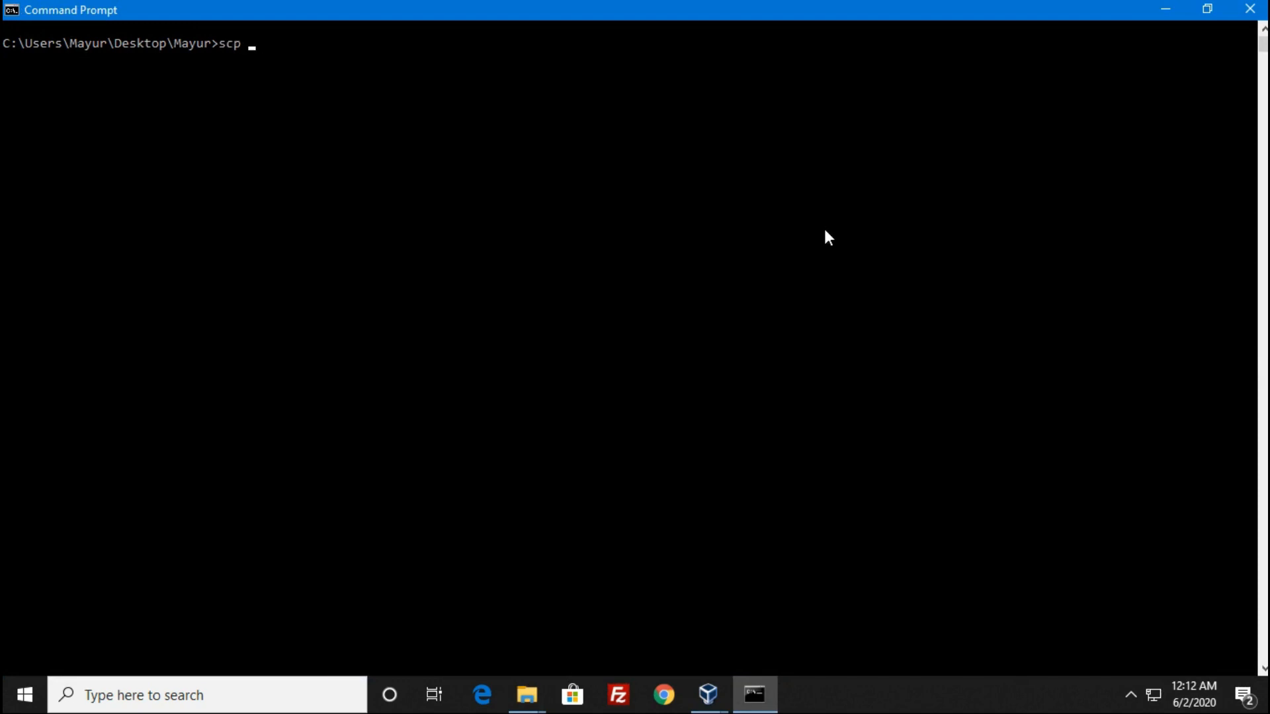
text(-rv)
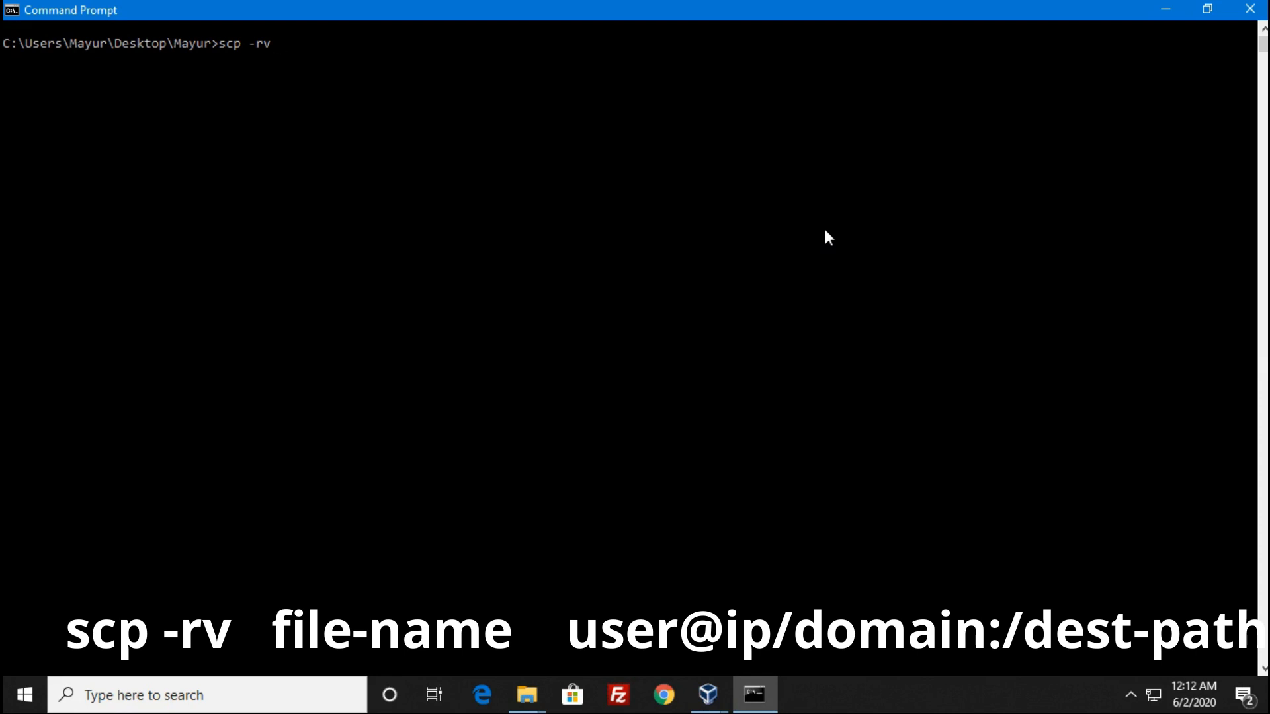
text(scp.mp4)
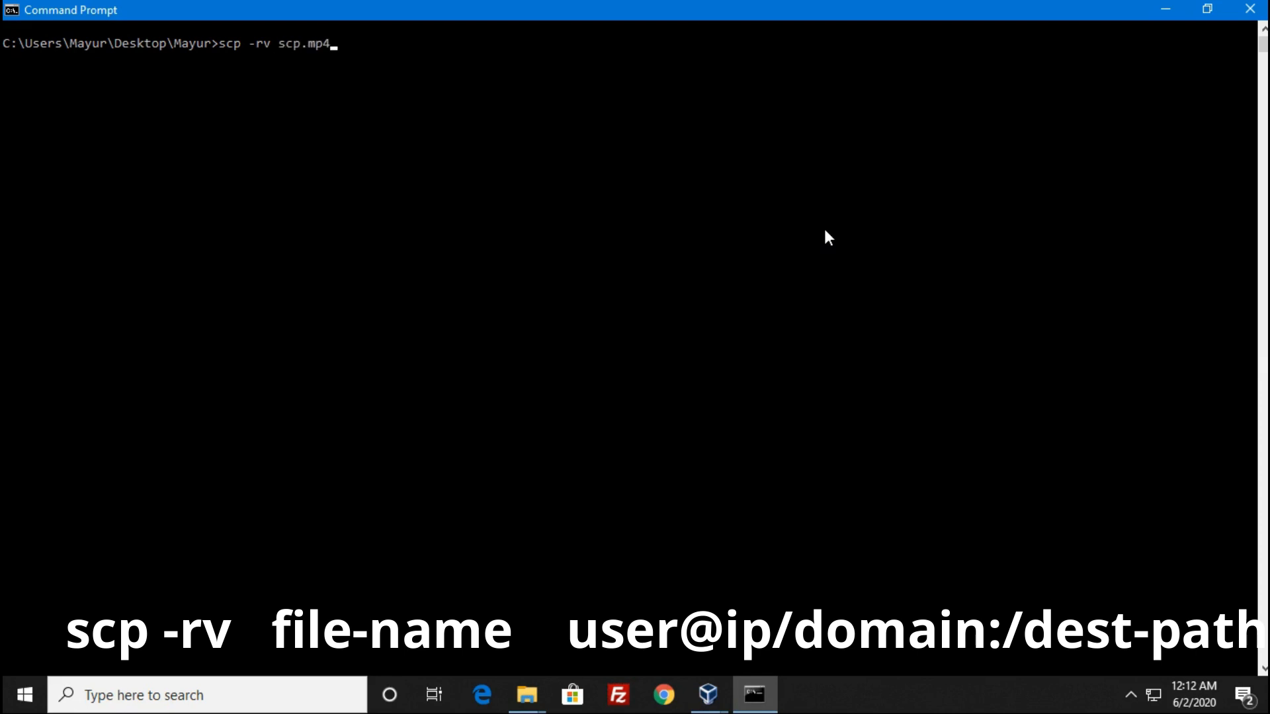
text(mayur)
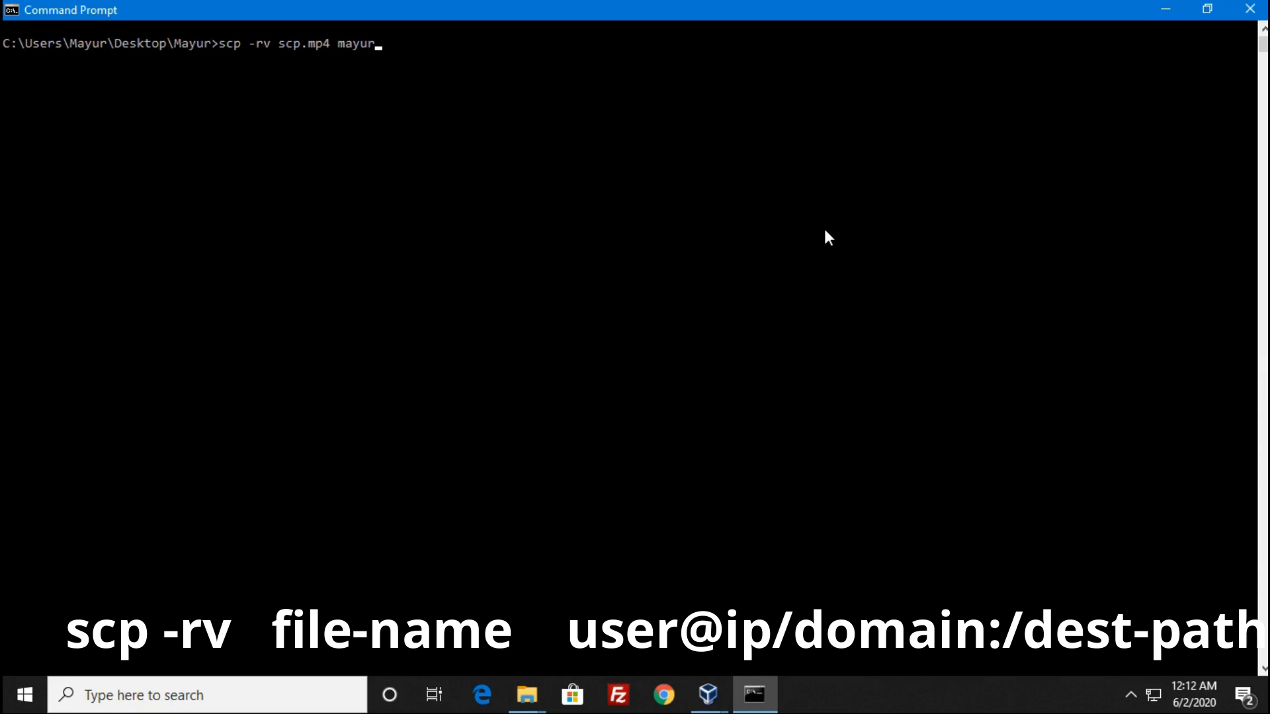
text(@192.1)
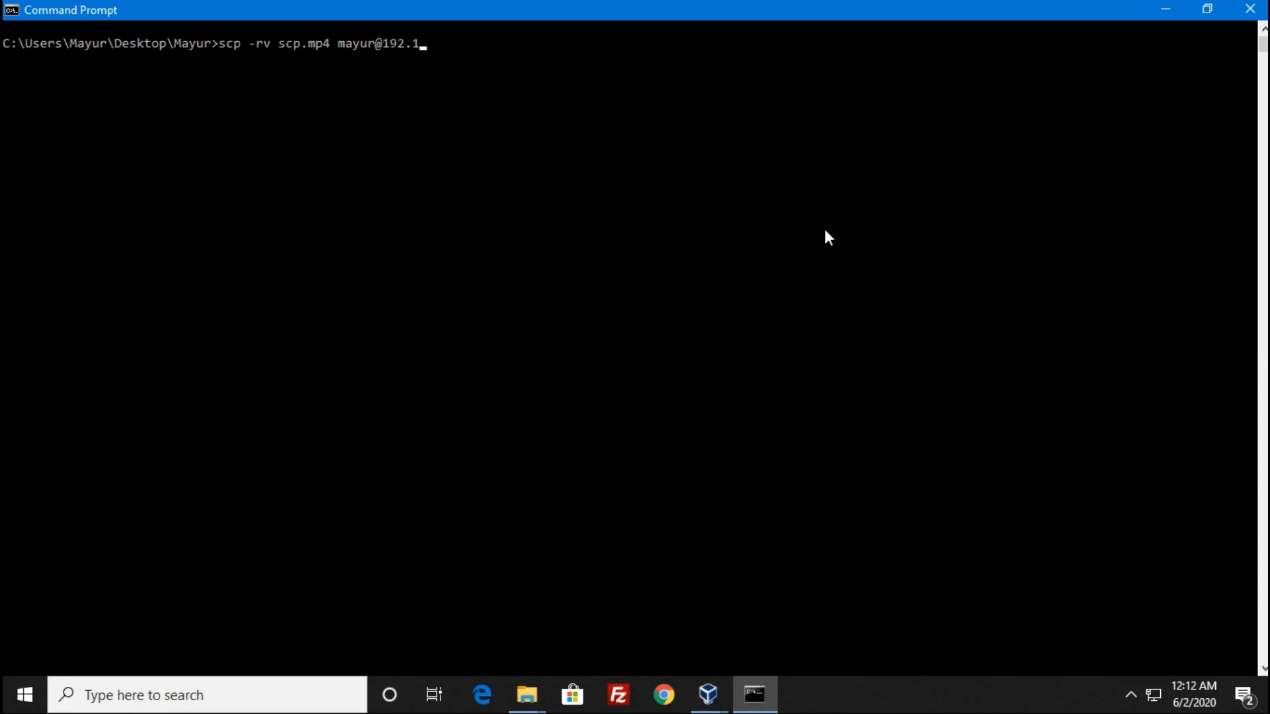
text(68.0.10)
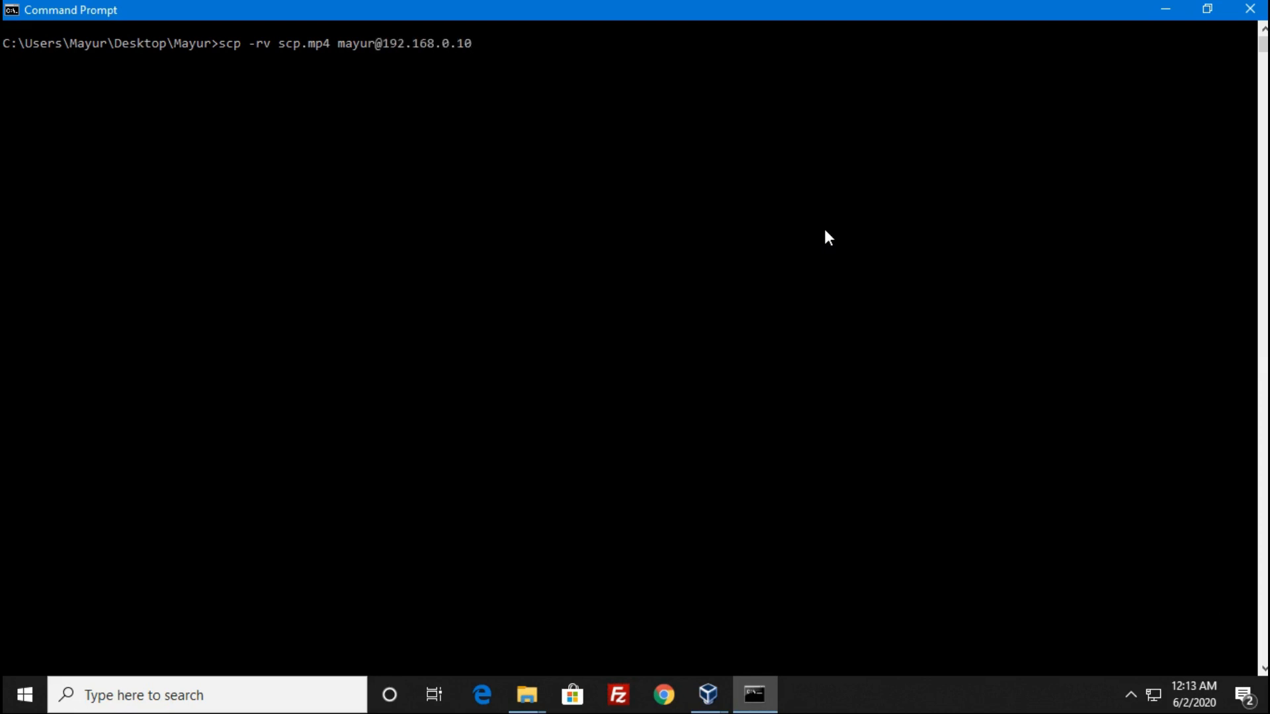
text(8:/h)
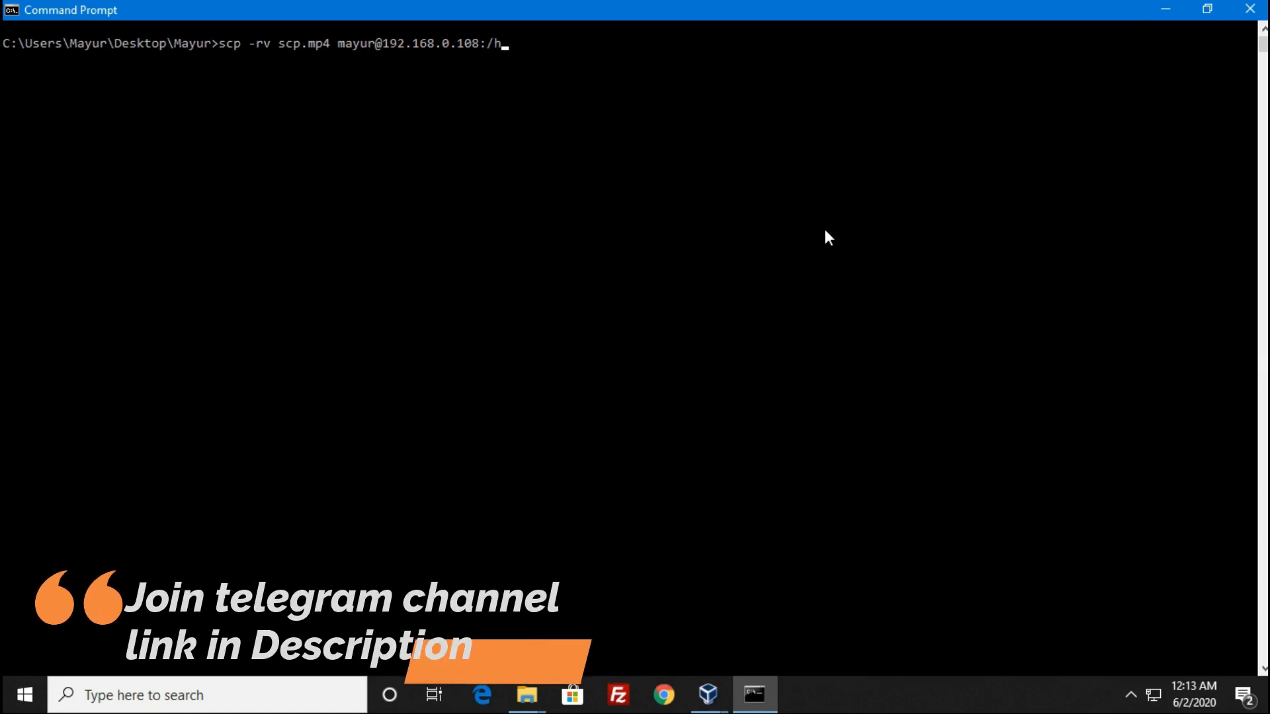
text(ome/may)
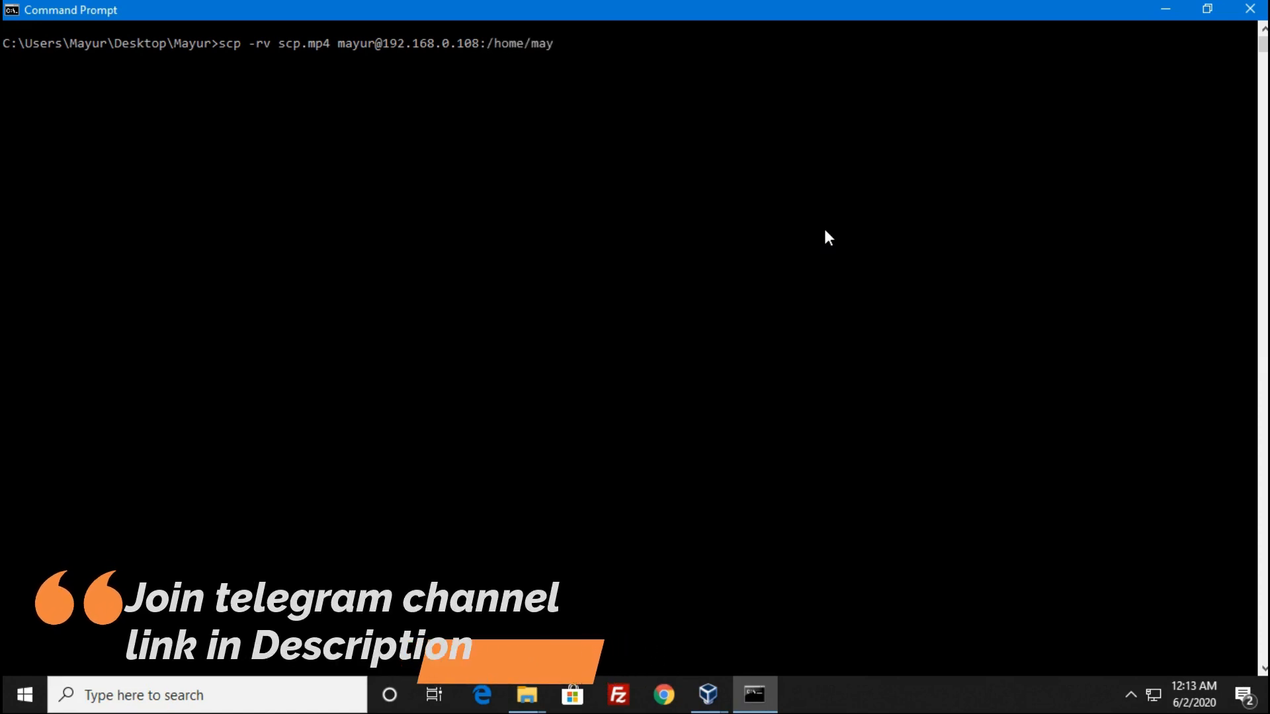
text(ur/Des)
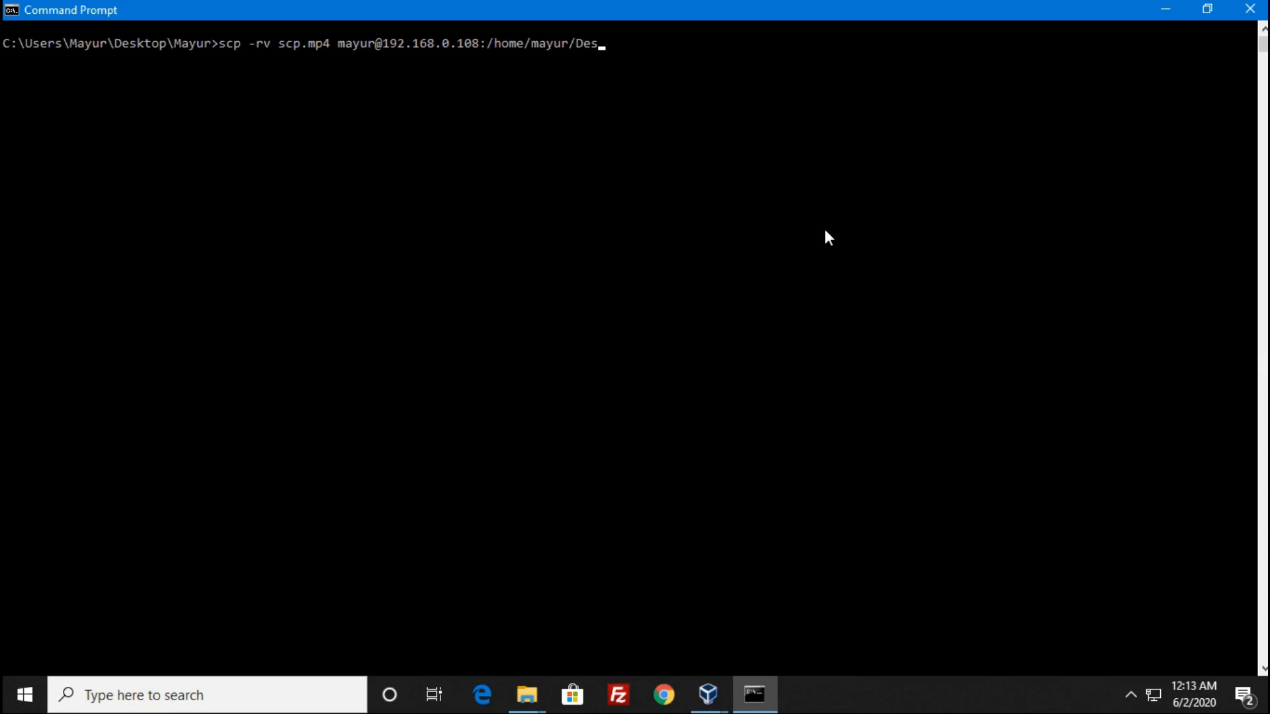
text(ktop)
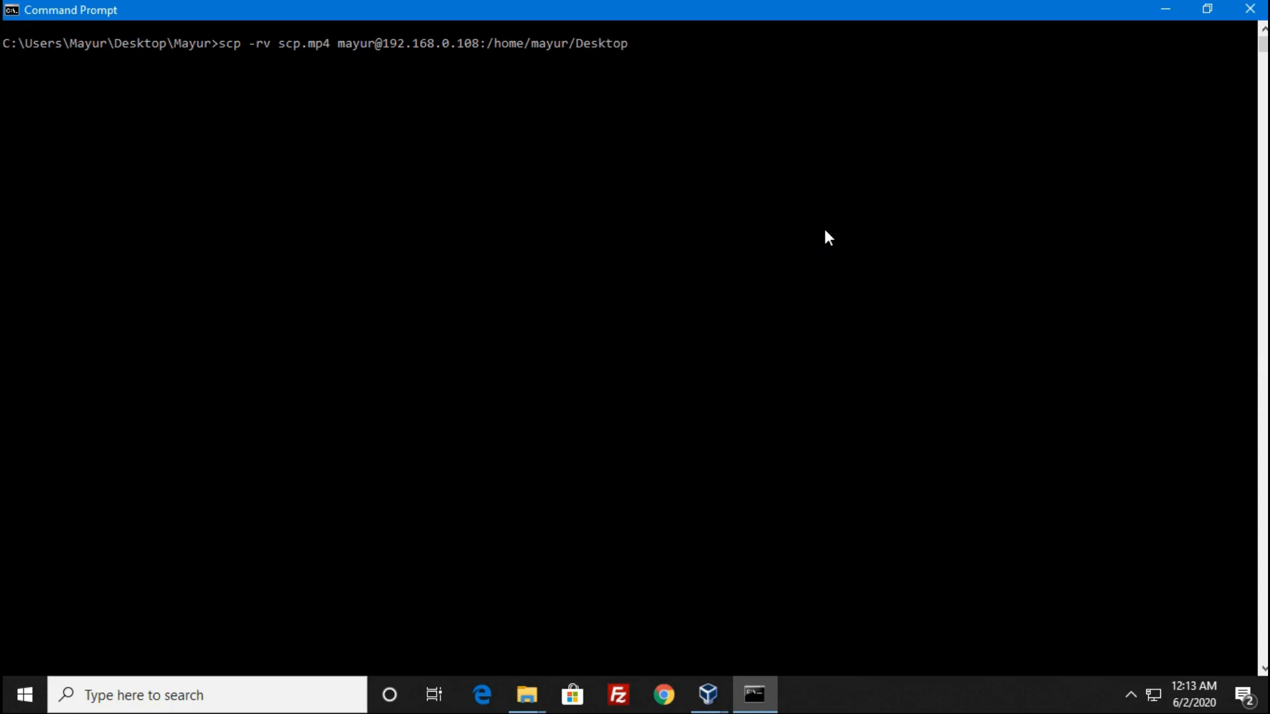
key(Return)
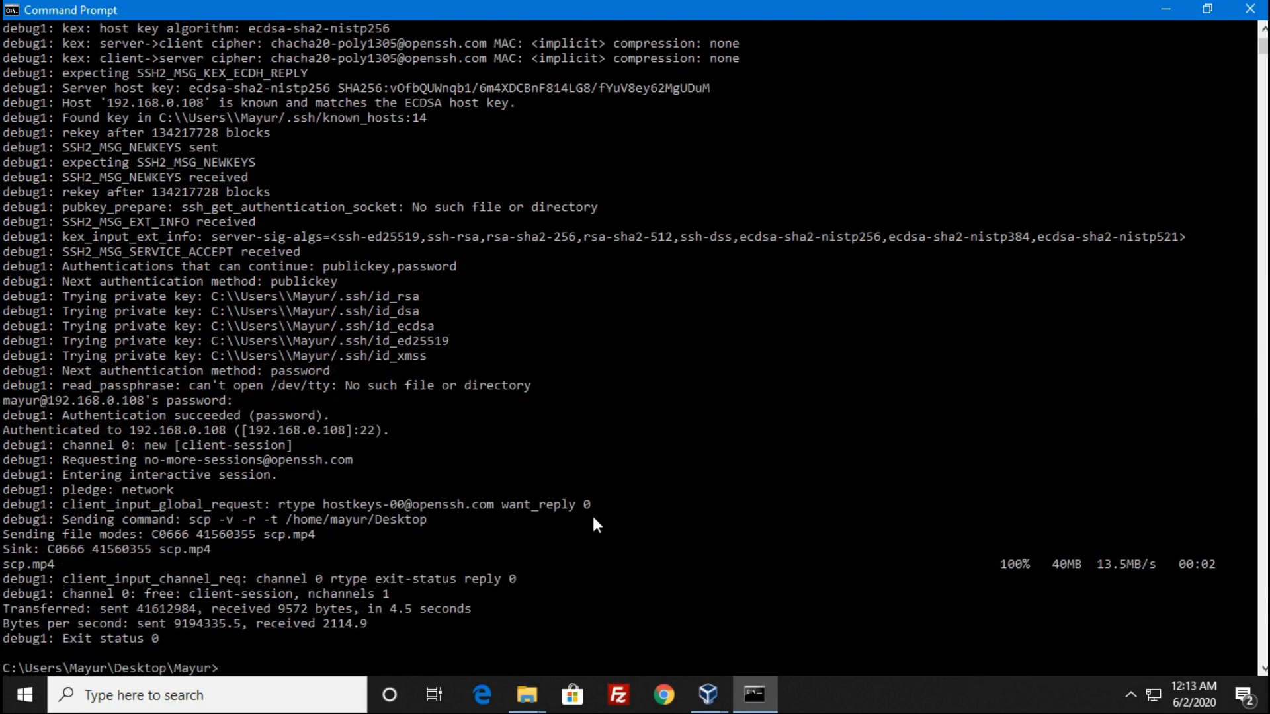
mouse_move(519, 530)
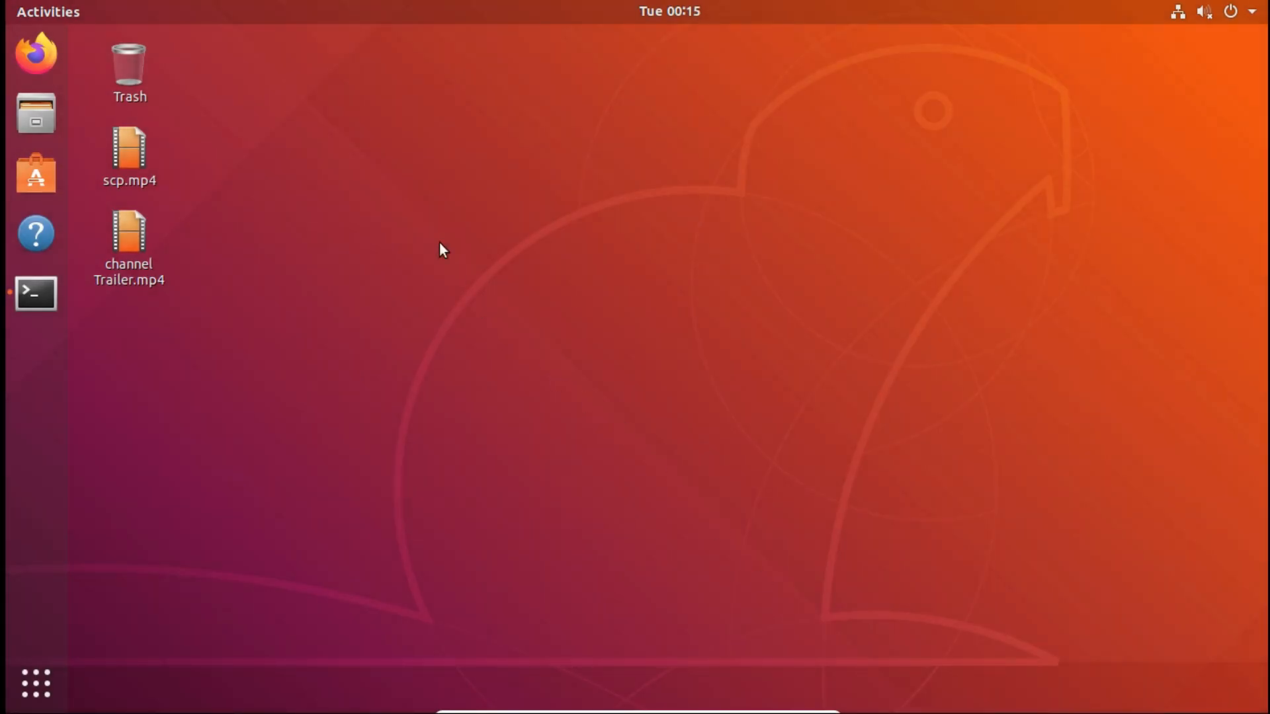
Select scp.mp4 on the Ubuntu Desktop and try opening it, getting the no-MPEG-4-application notice.
click(129, 154)
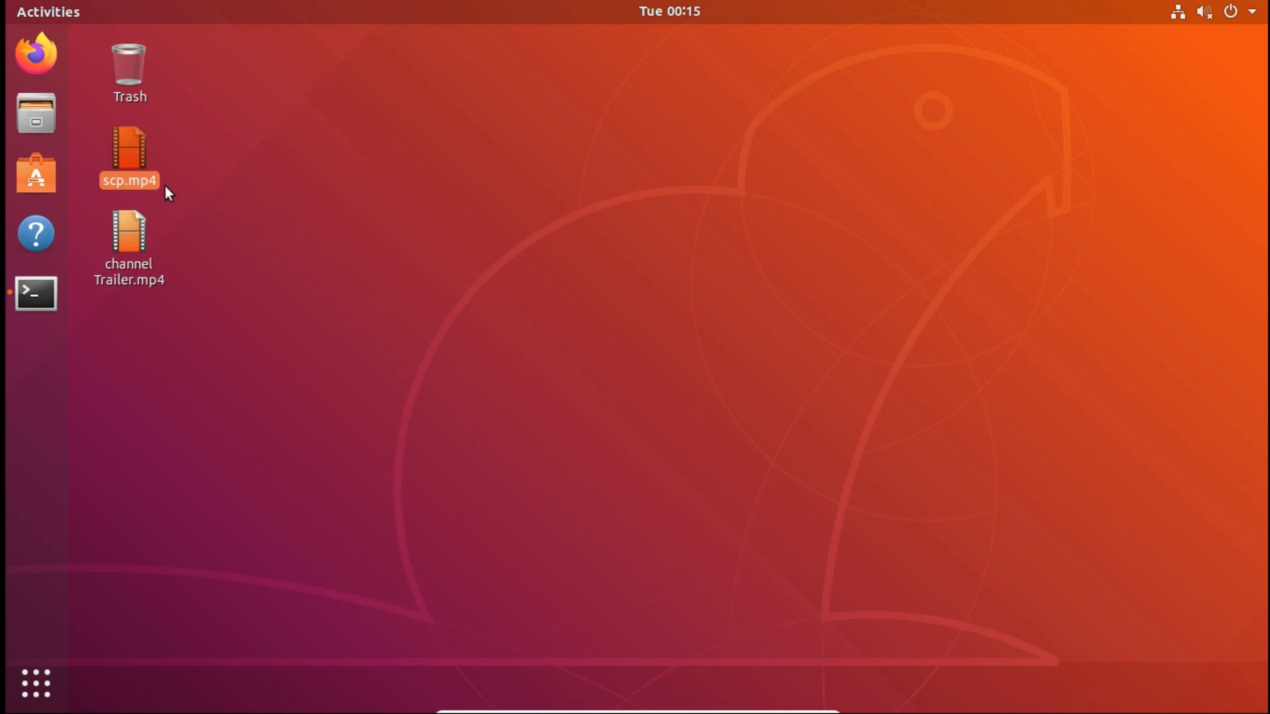
click(128, 244)
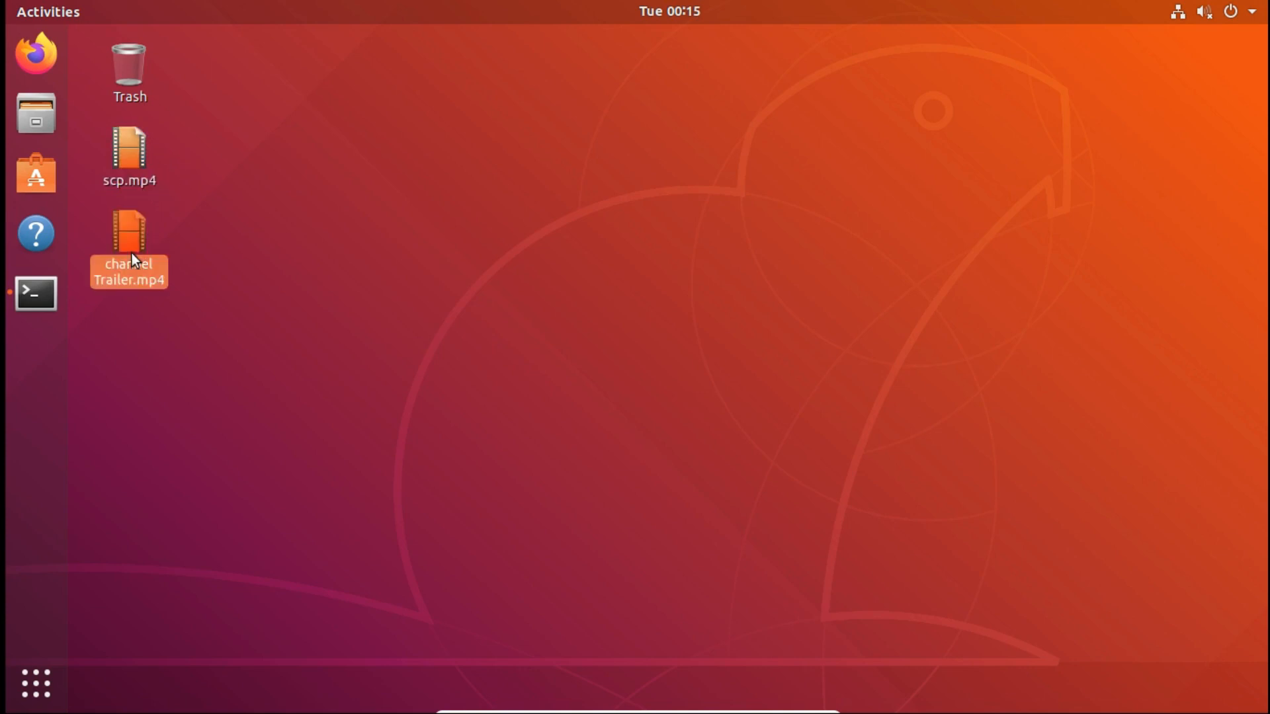
double_click(128, 153)
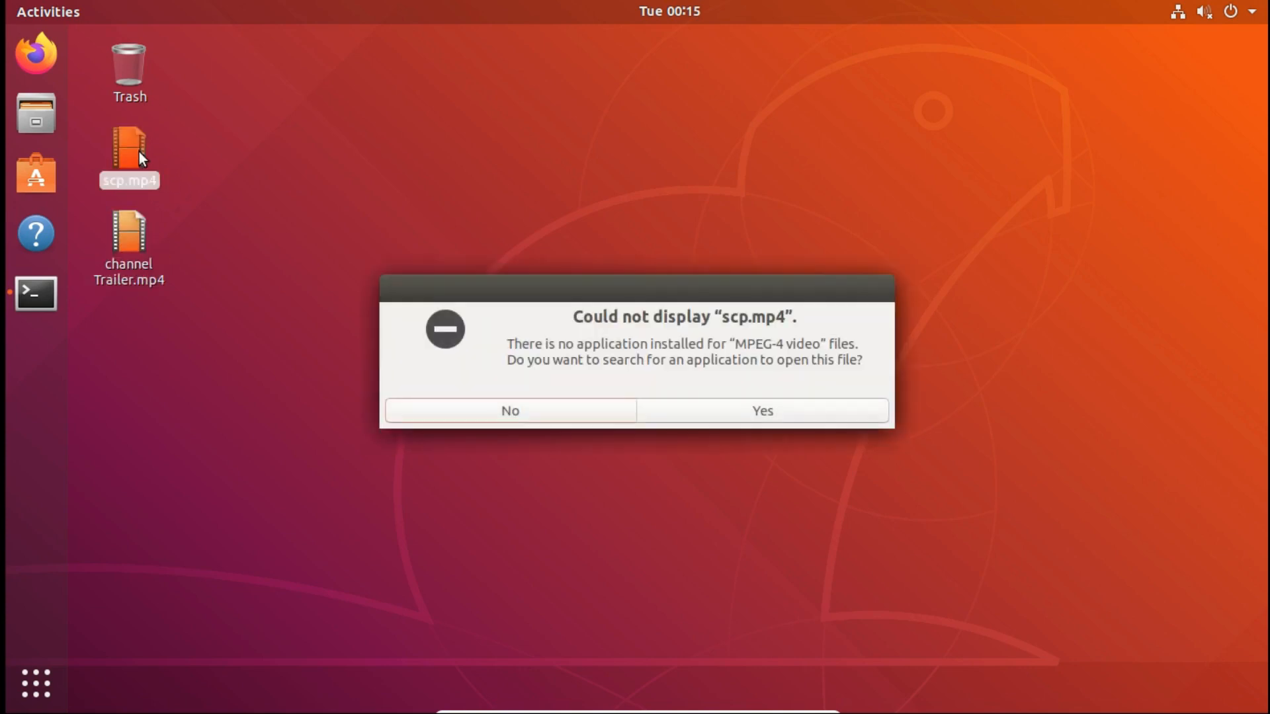